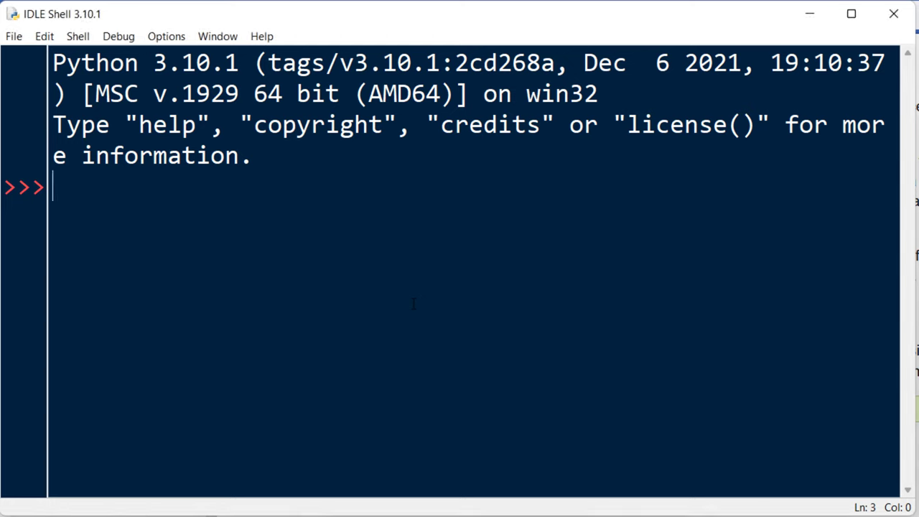
text(u)
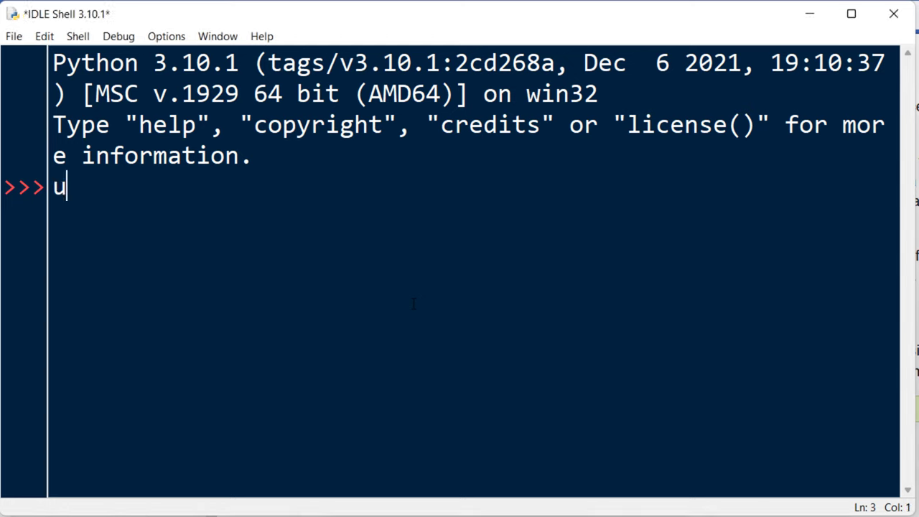
text(mport webbrowser)
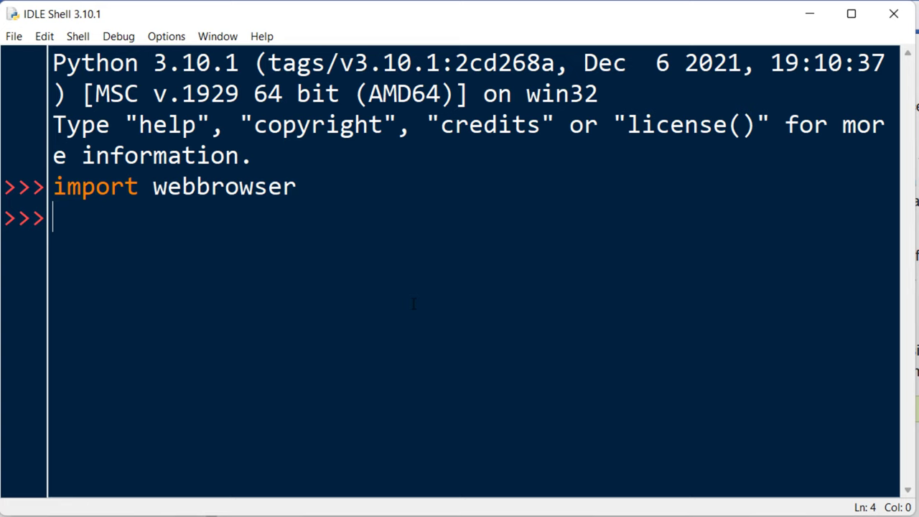
text(open)
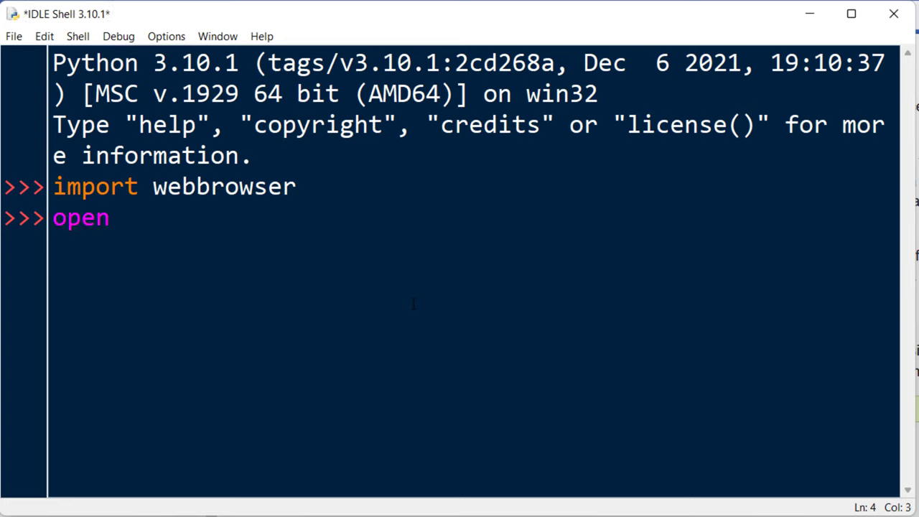
text(webbrose)
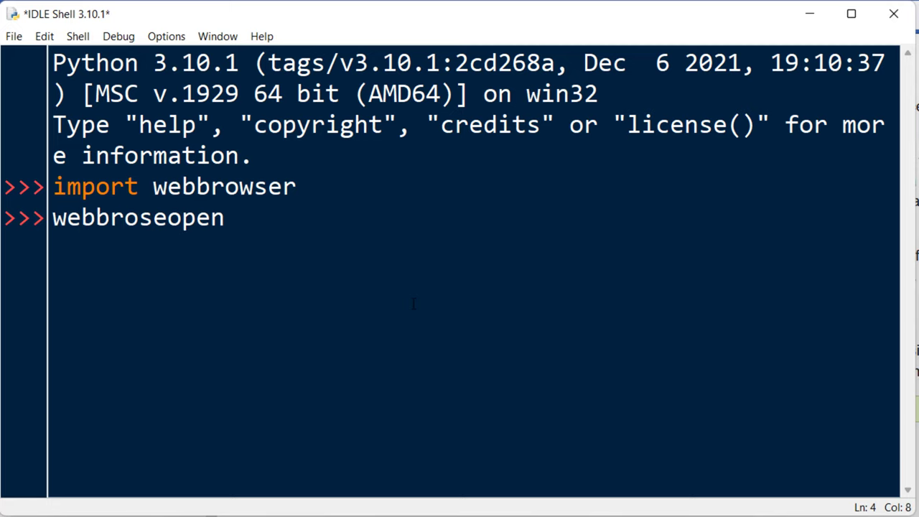
text(webbrowser.open)
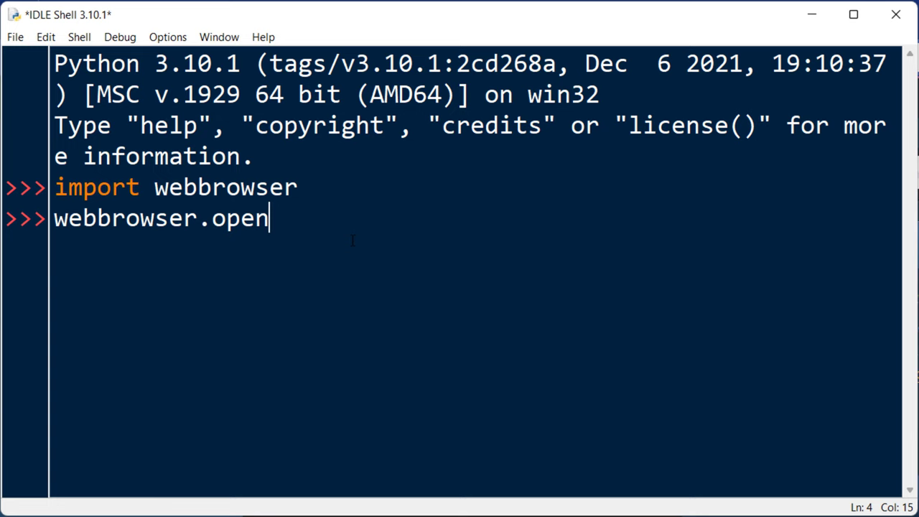
text(('h)
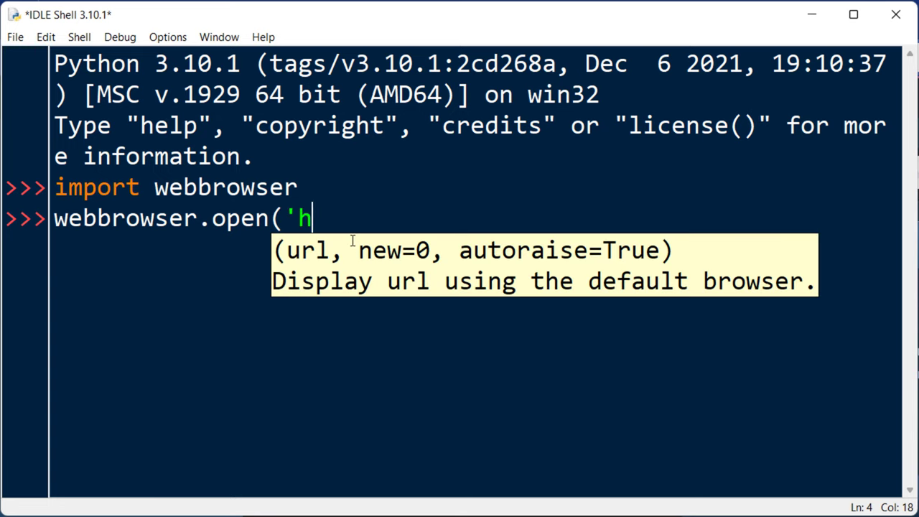
text(ttps://)
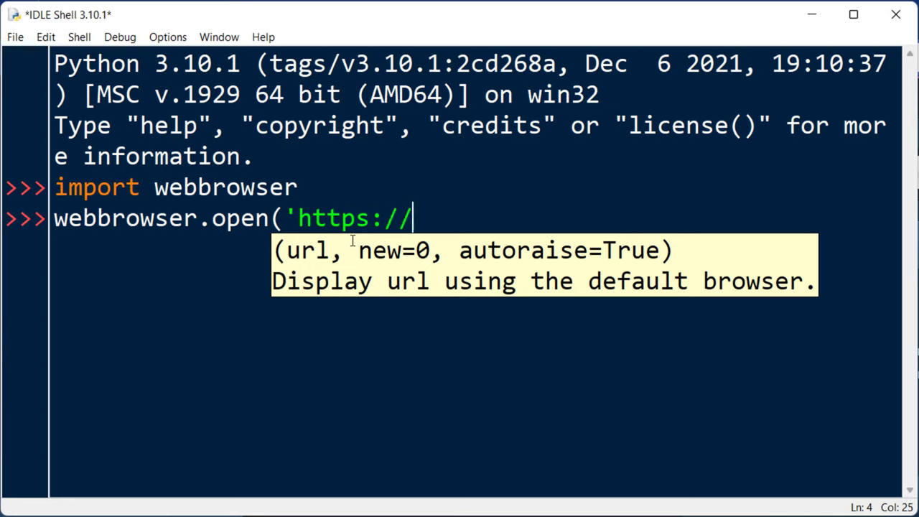
text(yahoo.com)
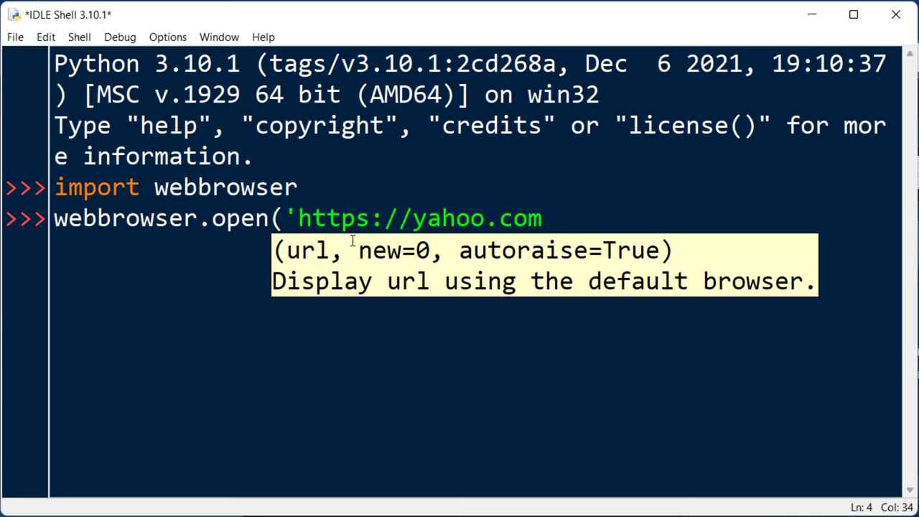
text('))
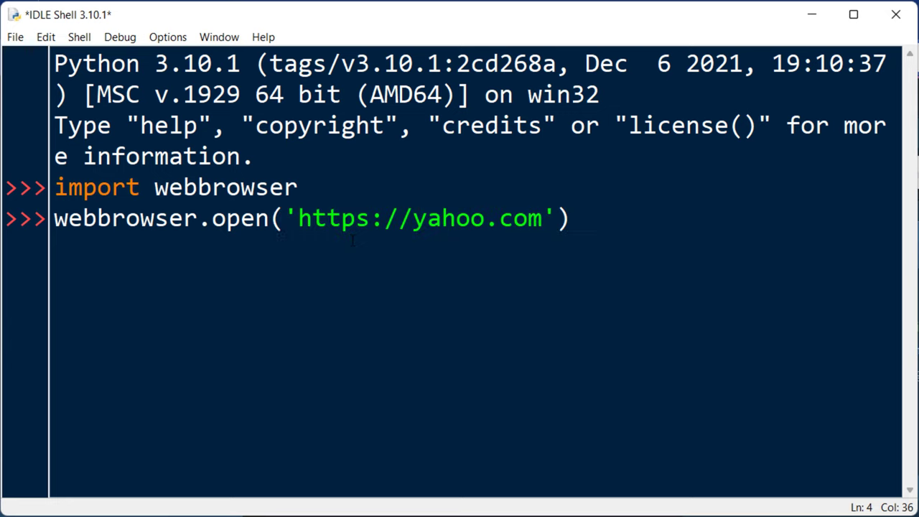